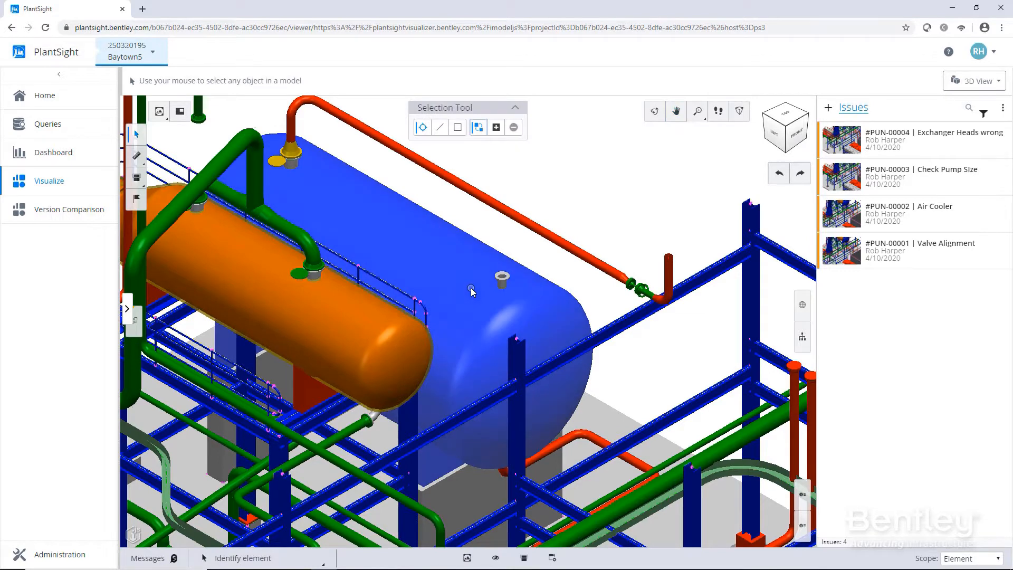
Select vessel V-101, enter issue subject 'Check Open Nozzle' and pick its due date.
click(472, 291)
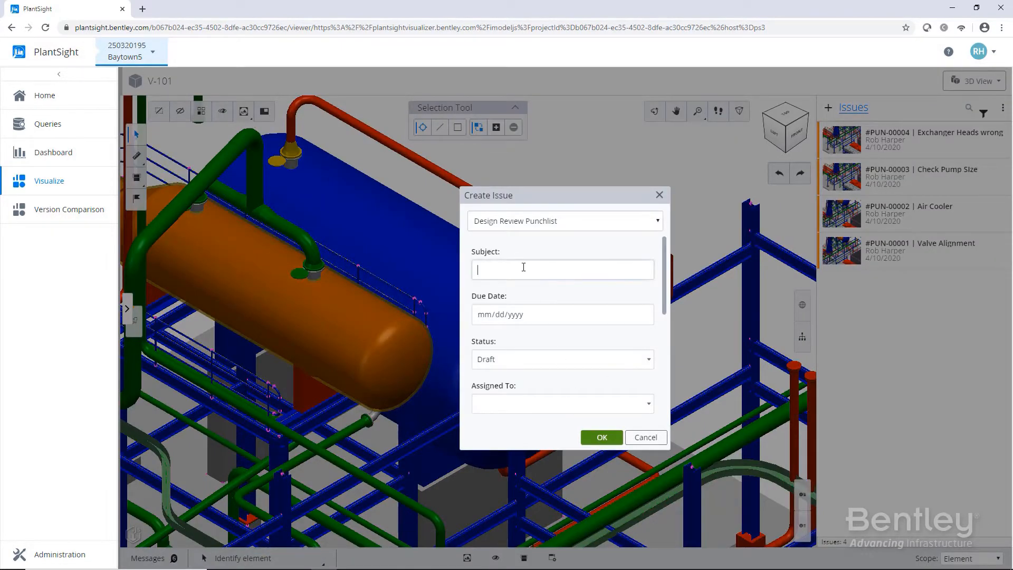
text(Check Open)
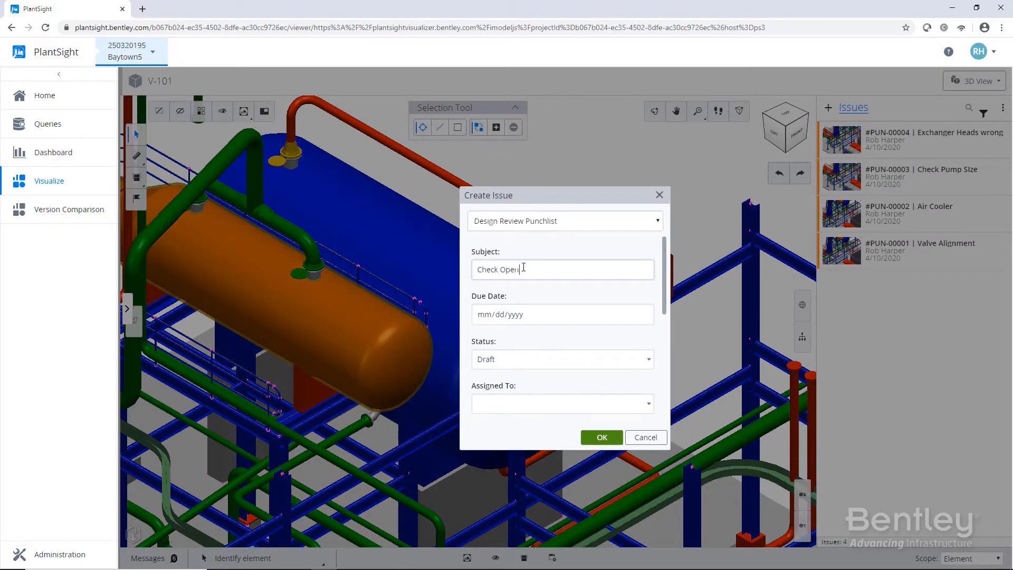
text(Nozzle)
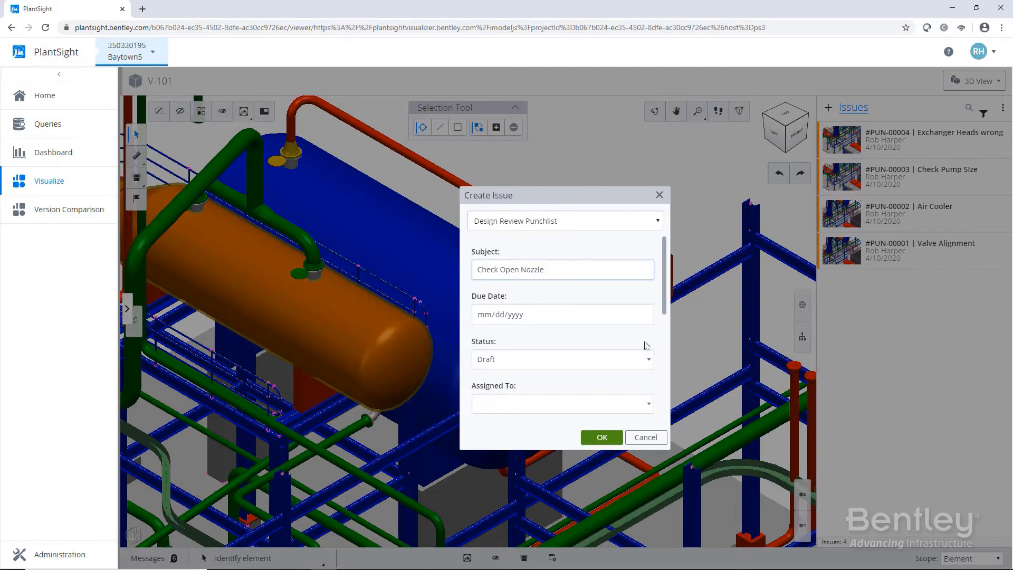
click(556, 314)
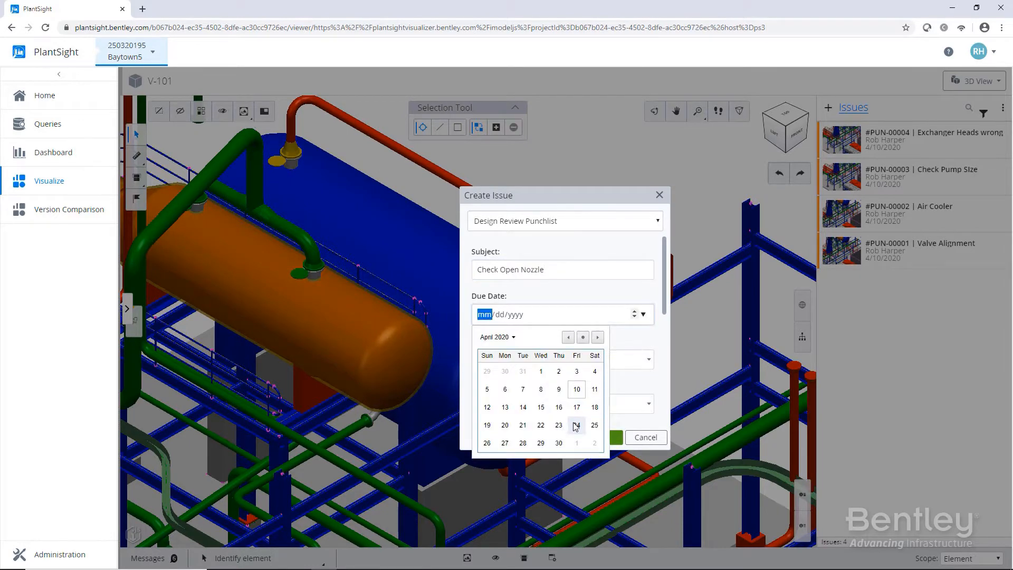
click(576, 424)
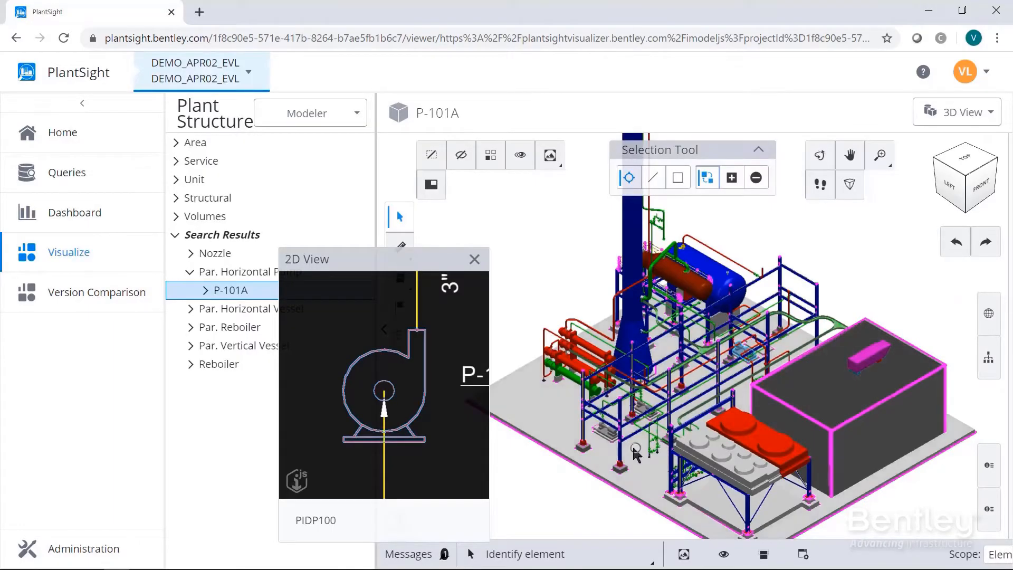
Deselect pump P-101A by clicking empty space in the 3D view.
click(611, 432)
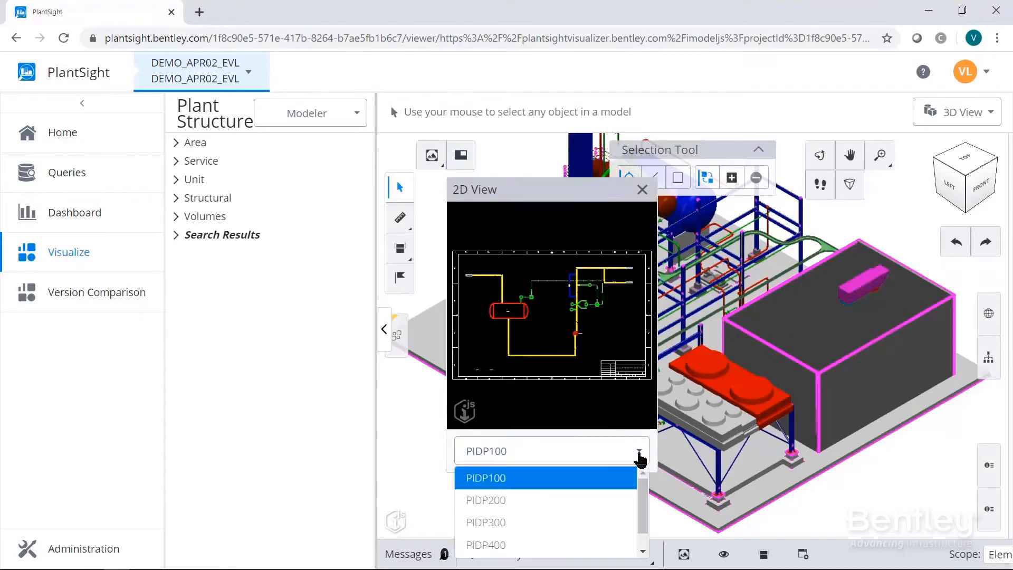
Switch the 2D view to PIDP300 and pick the reboiler E-102 and vessel TW-102 symbols.
click(486, 522)
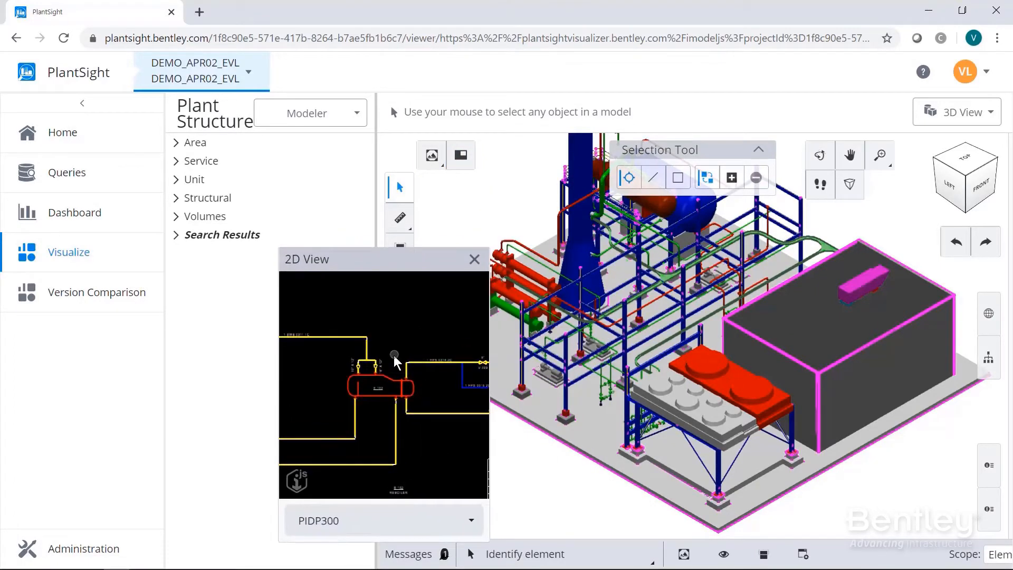
click(382, 384)
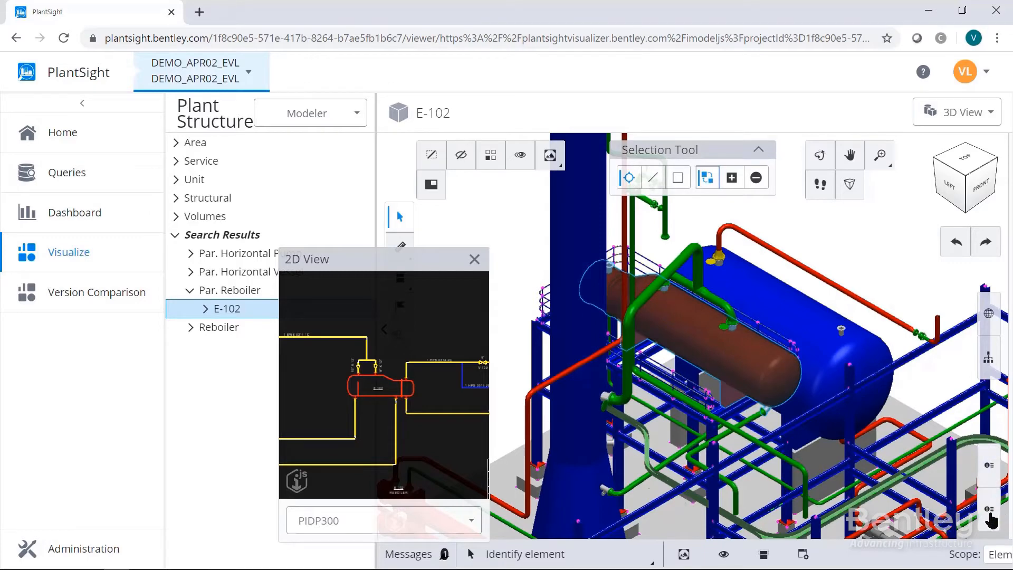
click(988, 476)
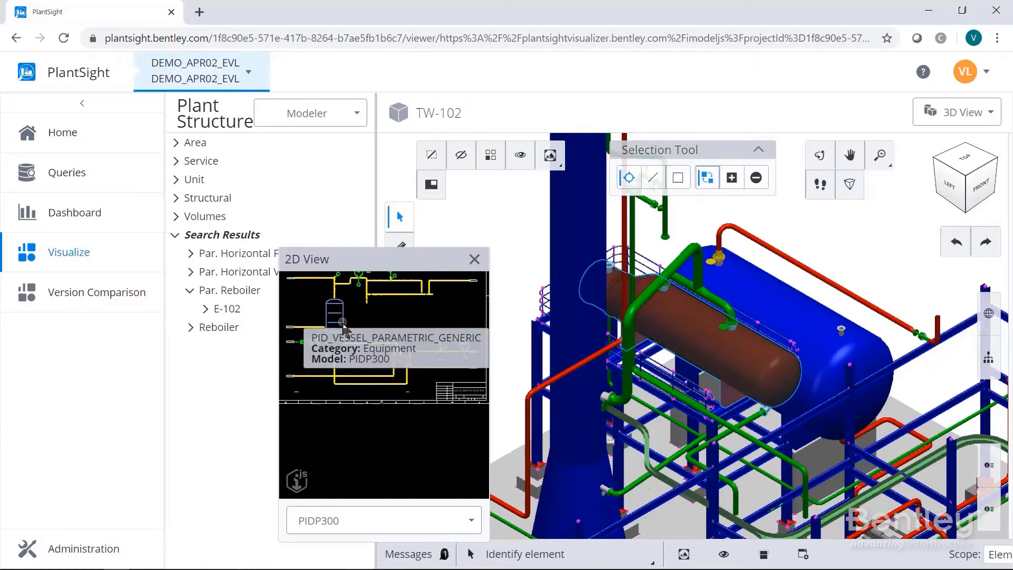
click(233, 327)
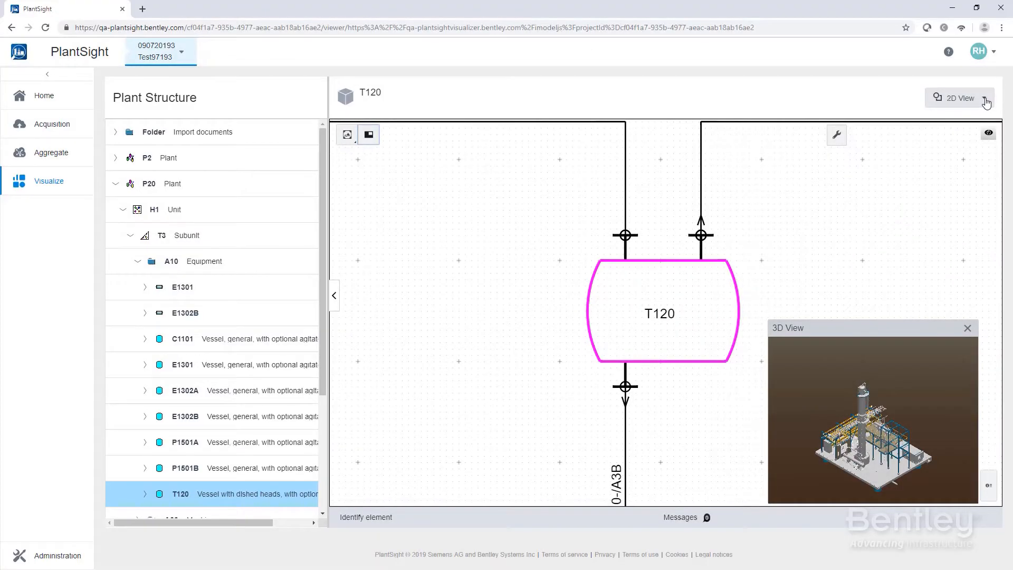
Switch the main view to the 3D model, leaving the P&ID as an inset.
click(185, 390)
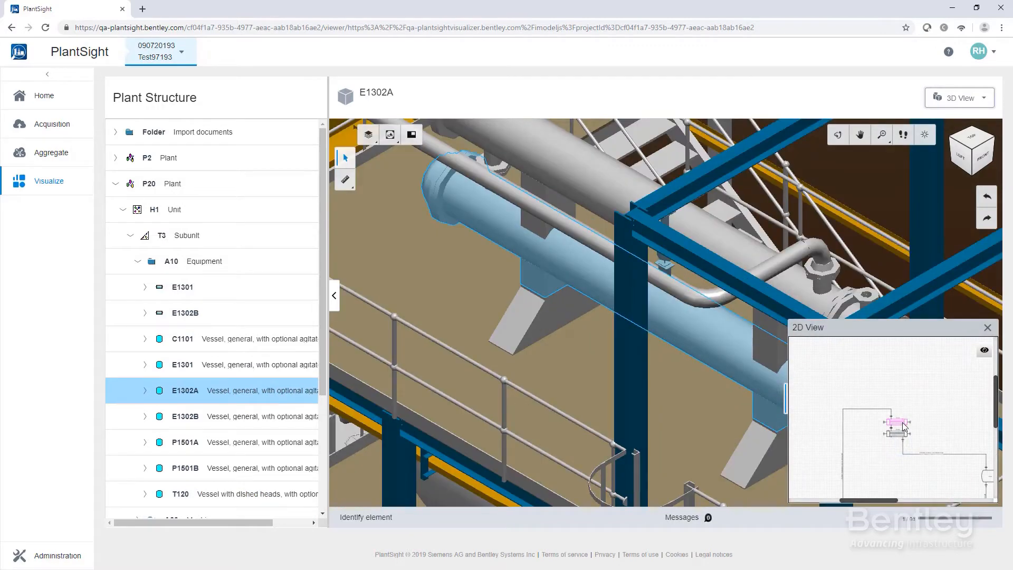
mouse_move(550, 257)
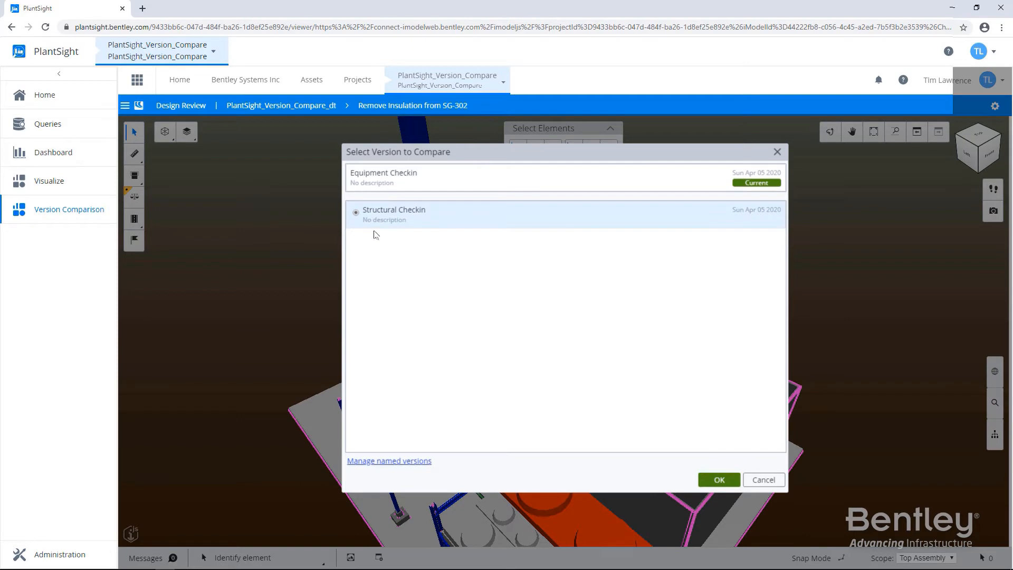
Choose Structural Checkin as the version to compare against.
click(718, 480)
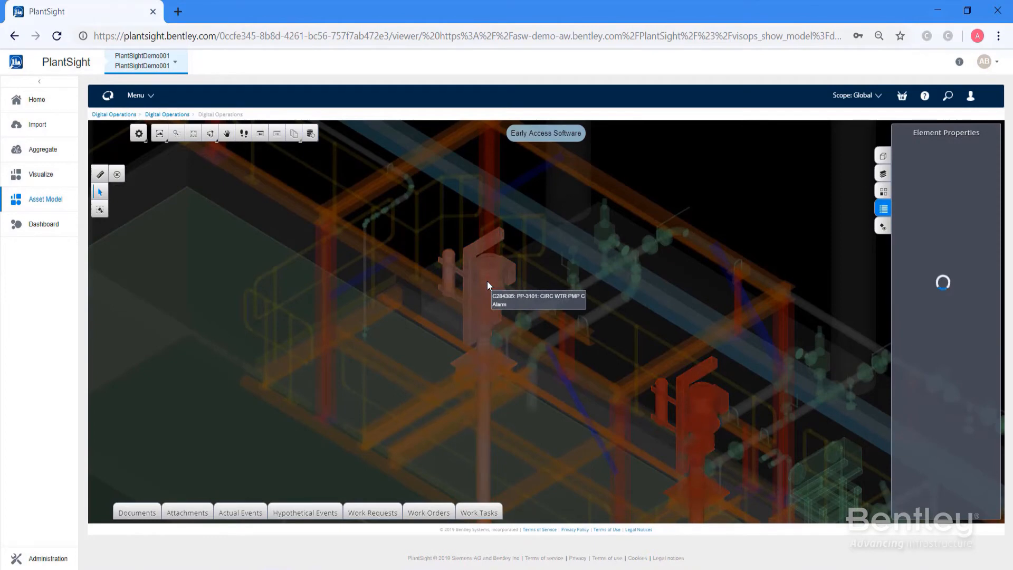
Select pump PP-3101 in the Asset Model viewer to load its element properties.
click(487, 286)
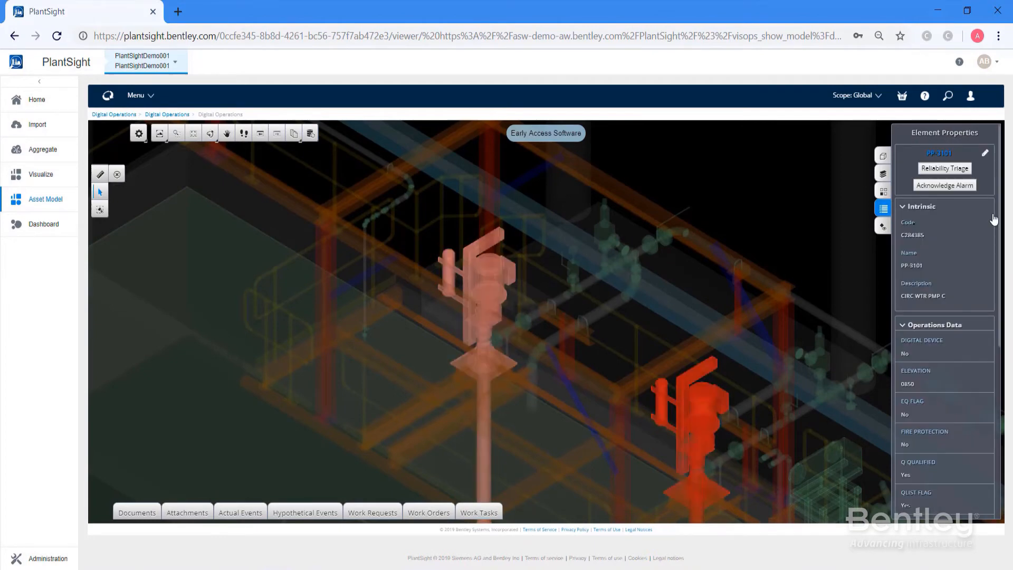